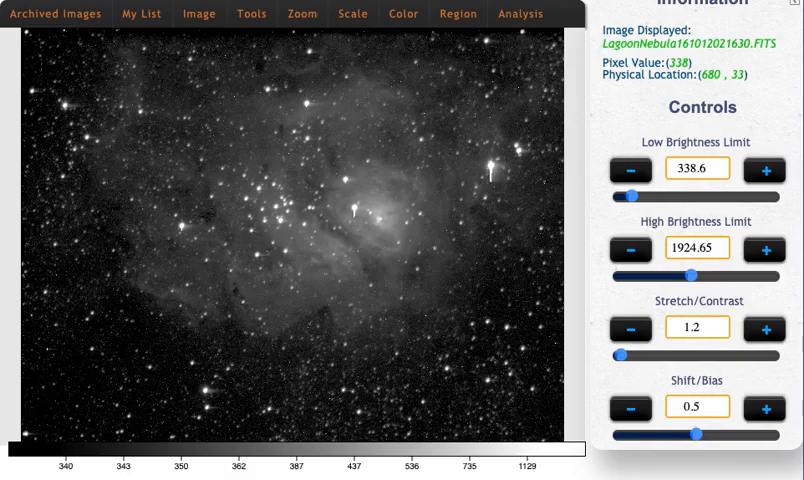
- View the FITS header of the currently displayed Lagoon Nebula image
{"action": "left_click", "coordinate": [140, 13]}
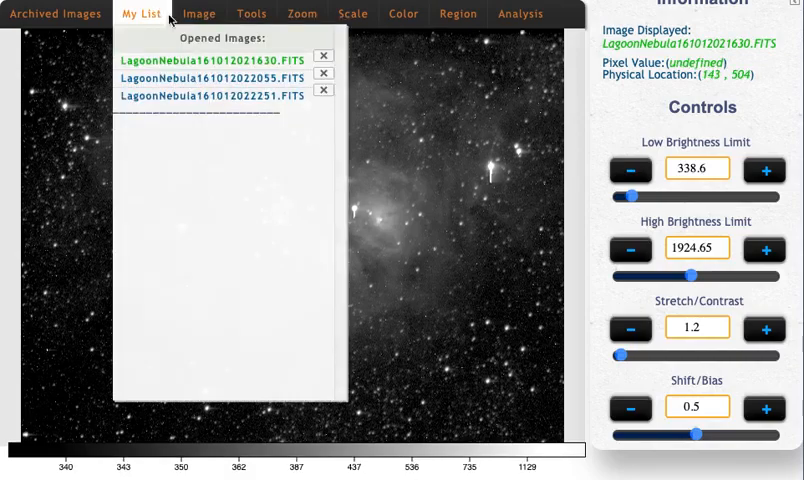
{"action": "left_click", "coordinate": [198, 13]}
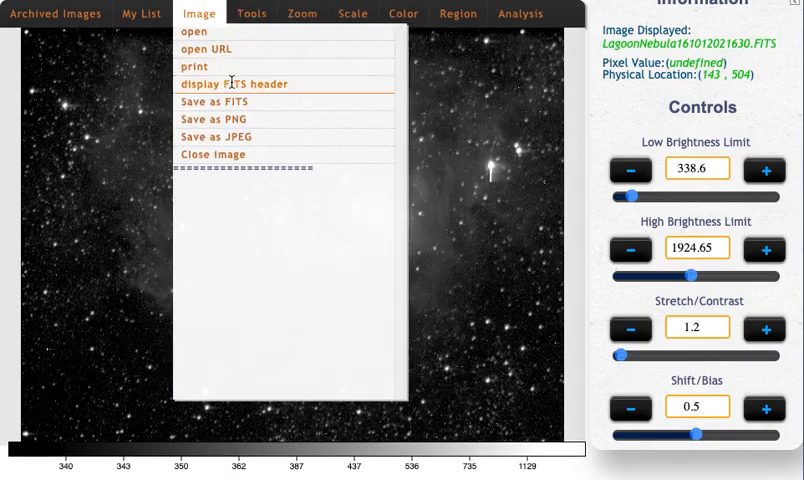
{"action": "left_click", "coordinate": [234, 83]}
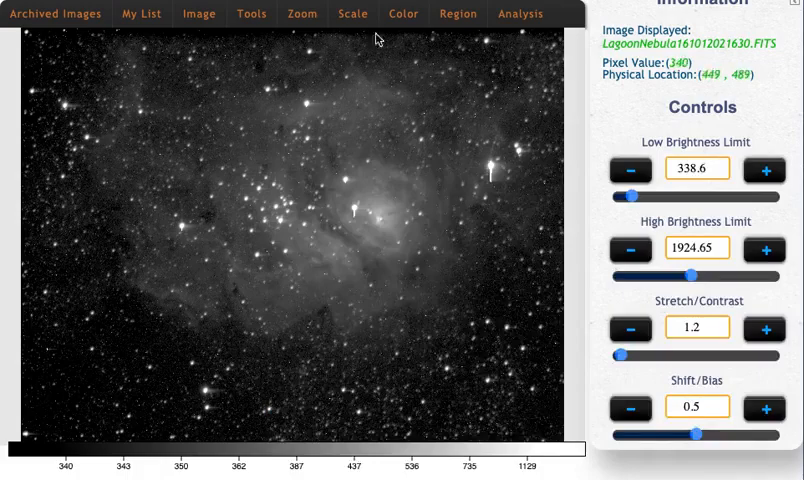
{"action": "mouse_move", "coordinate": [481, 173]}
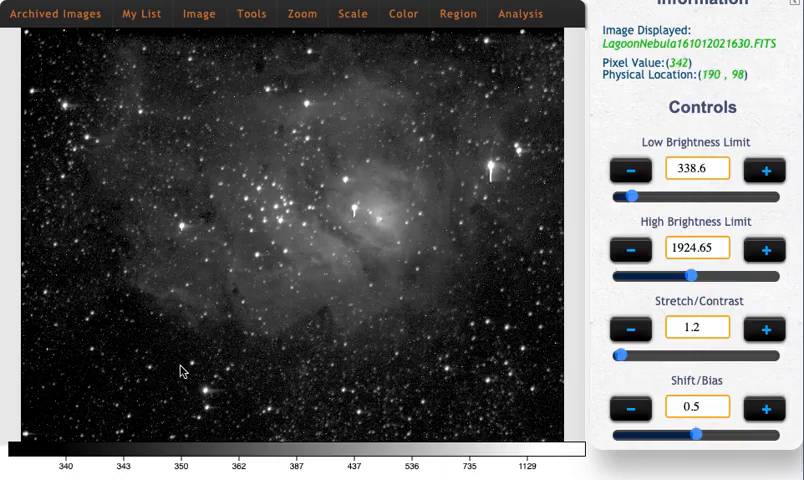
- Display LagoonNebula161012022055.FITS and view its FITS header
{"action": "left_click", "coordinate": [142, 14]}
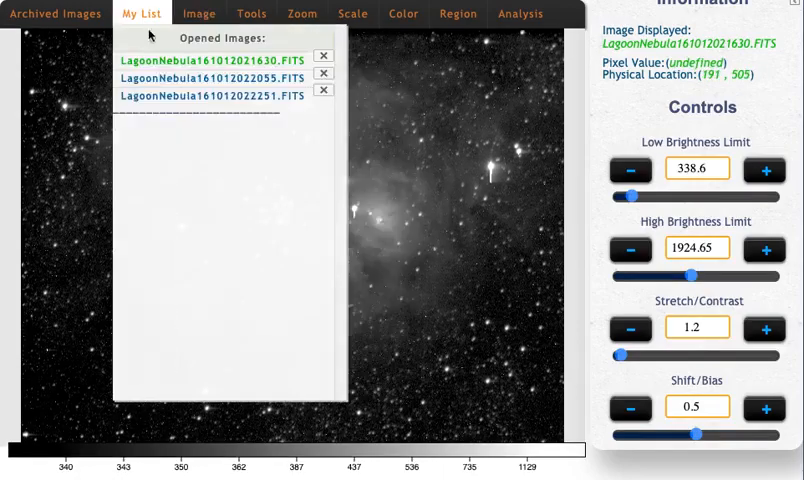
{"action": "left_click", "coordinate": [204, 78]}
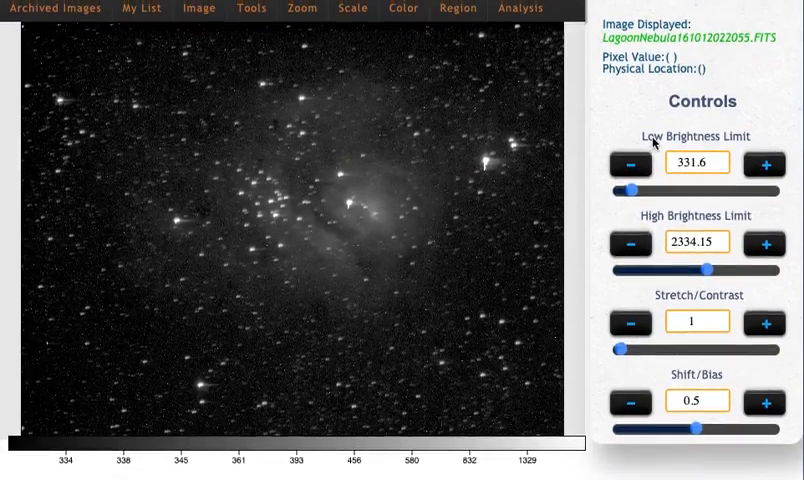
{"action": "left_click", "coordinate": [199, 12]}
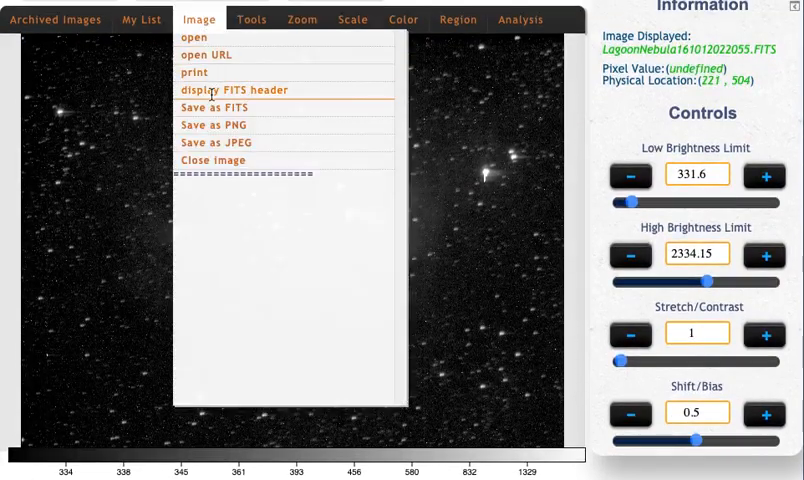
{"action": "left_click", "coordinate": [233, 89]}
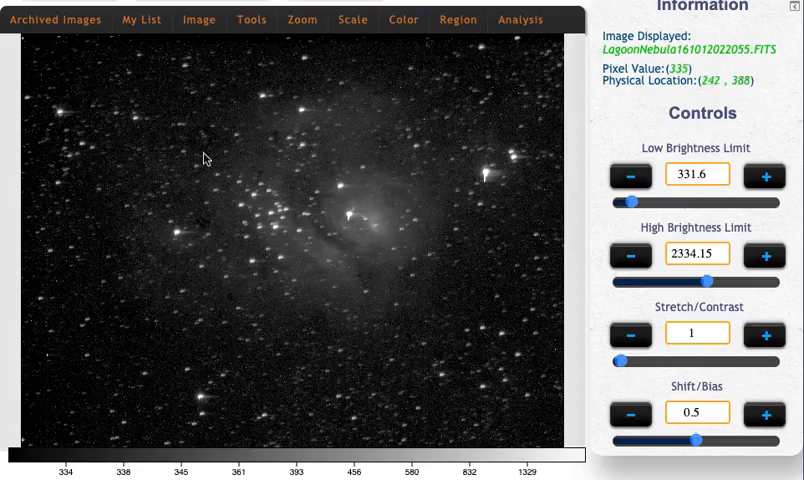
{"action": "mouse_move", "coordinate": [240, 240]}
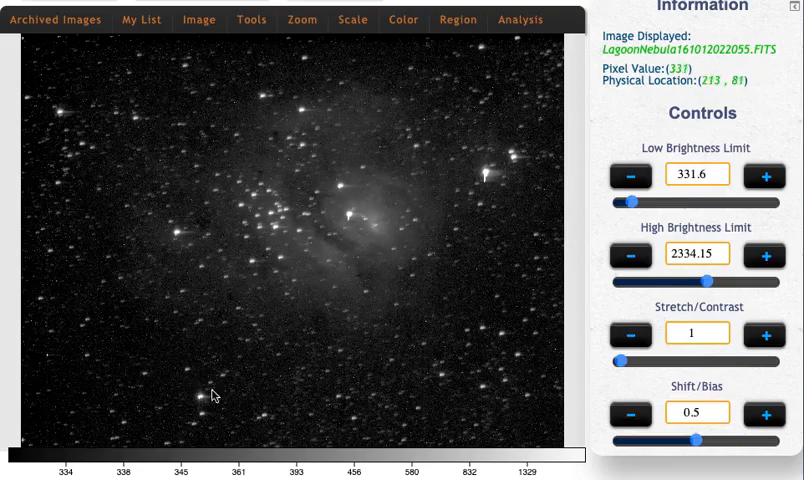
- Display LagoonNebula161012022251.FITS, confirm its header shows FILTER = Blue, and close it
{"action": "left_click", "coordinate": [199, 19]}
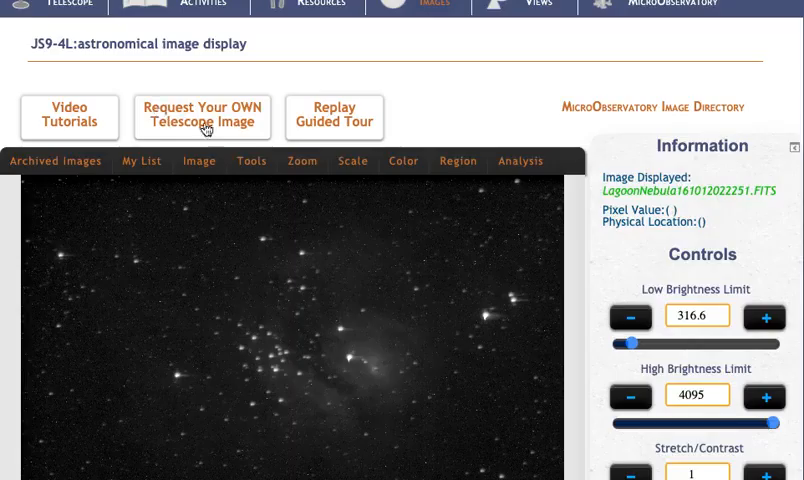
{"action": "scroll", "scroll_direction": "down", "scroll_amount": 3}
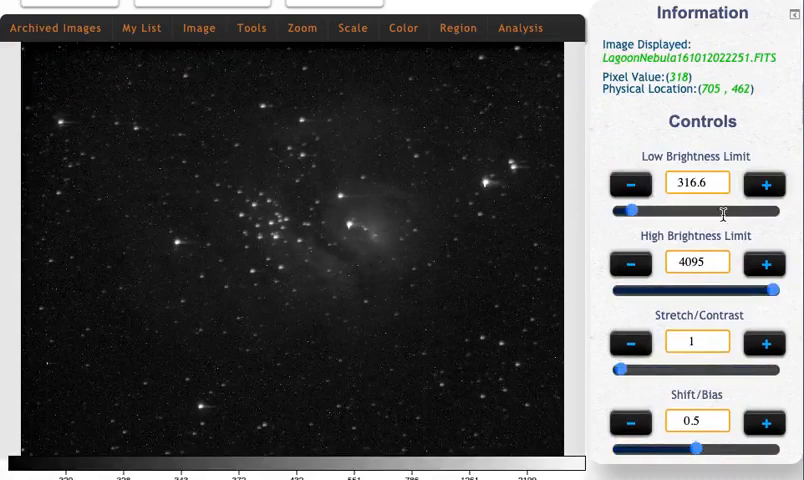
{"action": "left_click", "coordinate": [251, 27]}
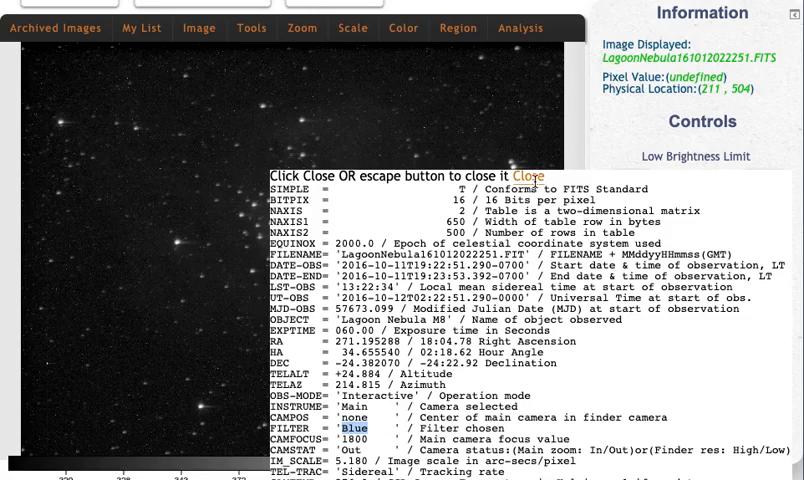
{"action": "left_click", "coordinate": [531, 177]}
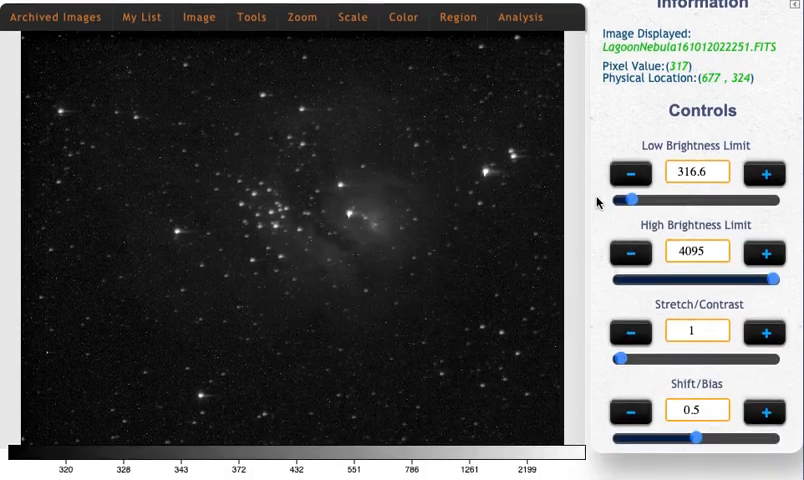
{"action": "mouse_move", "coordinate": [550, 224]}
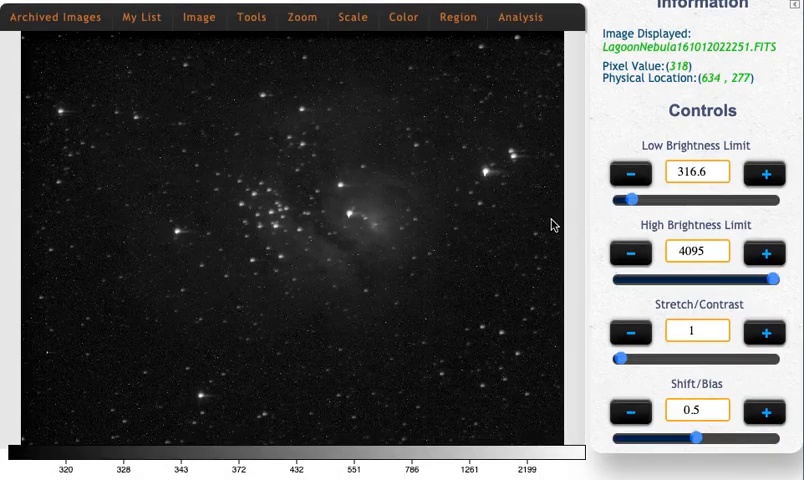
{"action": "mouse_move", "coordinate": [447, 123]}
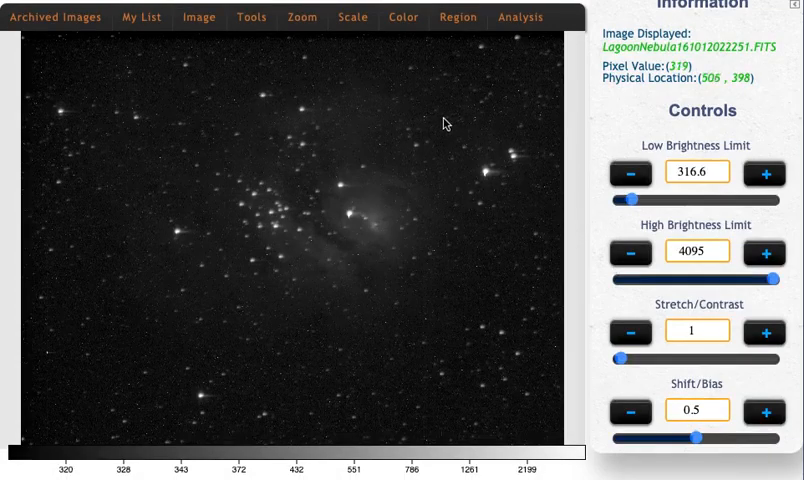
- Tint the blue-filter image with the blue colormap, then switch to LagoonNebula161012021630.FITS
{"action": "left_click", "coordinate": [402, 17]}
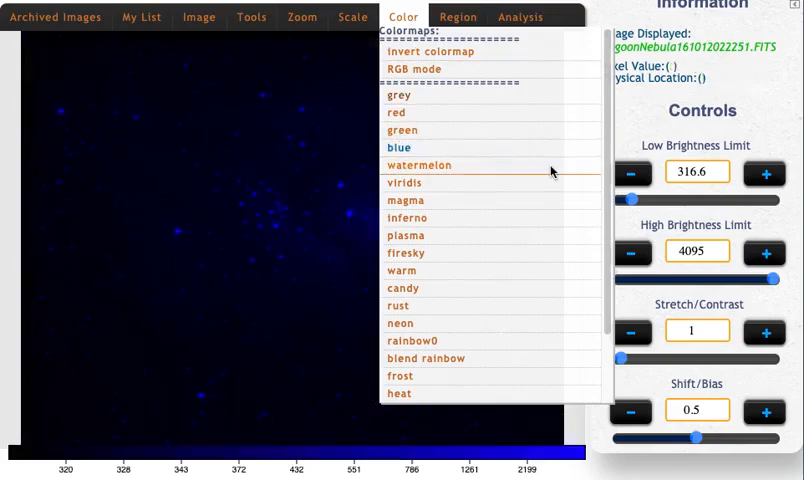
{"action": "left_click", "coordinate": [199, 17]}
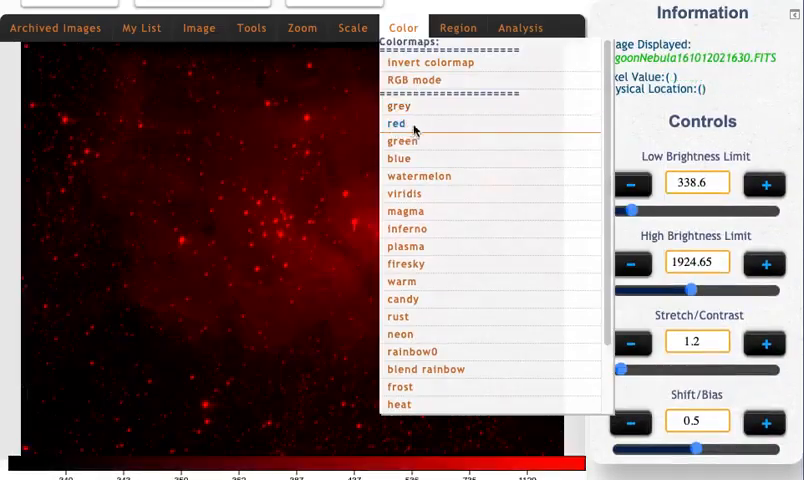
- Apply the red colormap to LagoonNebula161012021630.FITS and turn on RGB mode
{"action": "left_click", "coordinate": [398, 123]}
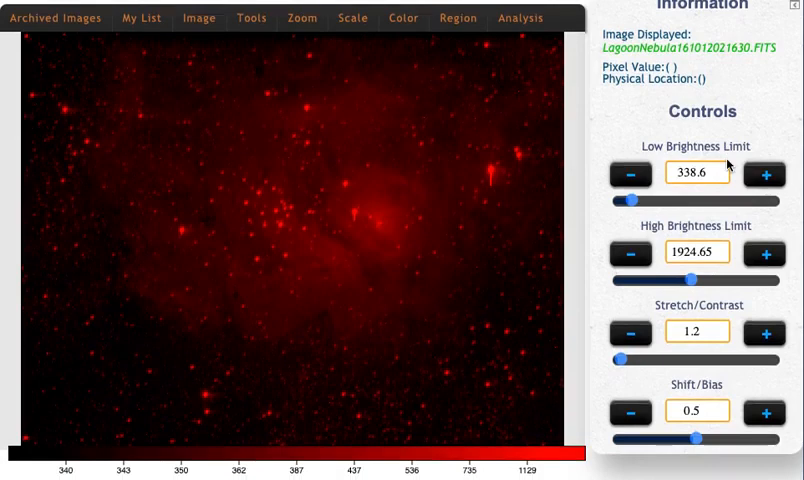
{"action": "mouse_move", "coordinate": [589, 151]}
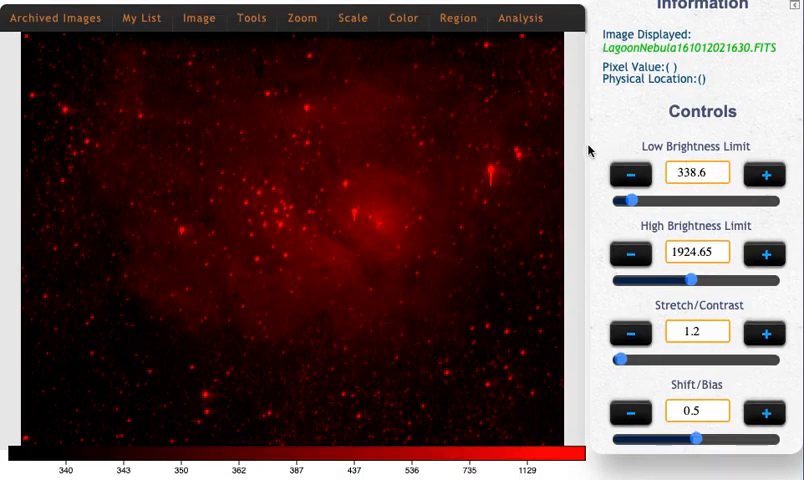
{"action": "mouse_move", "coordinate": [532, 163]}
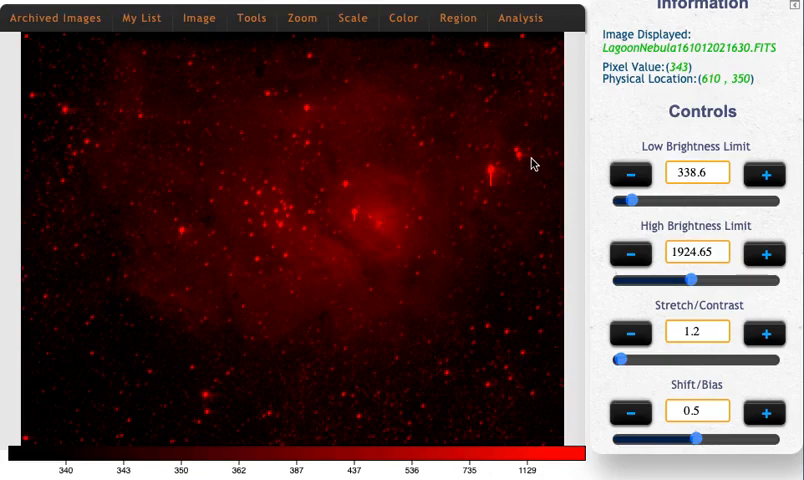
{"action": "left_click", "coordinate": [403, 17]}
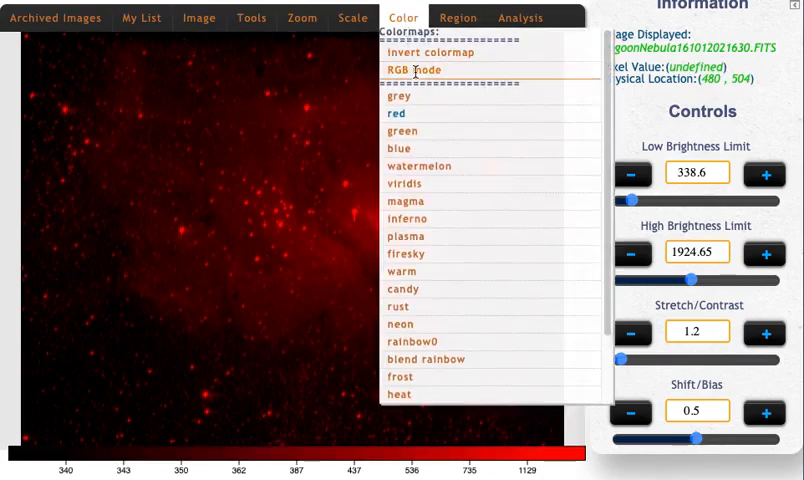
{"action": "left_click", "coordinate": [413, 69]}
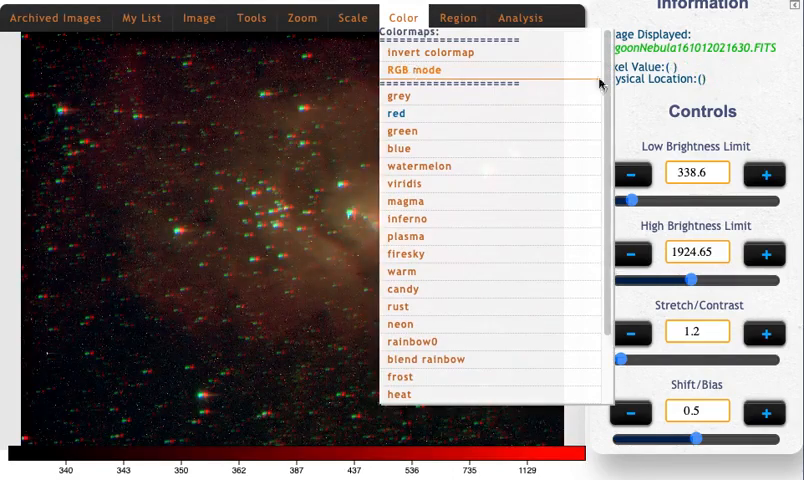